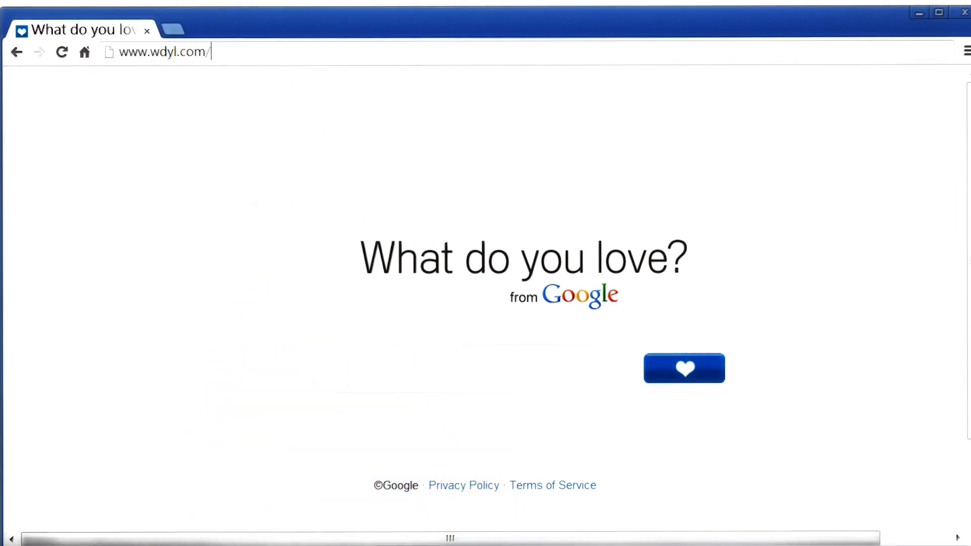
{"action": "type", "text": "/prog"}
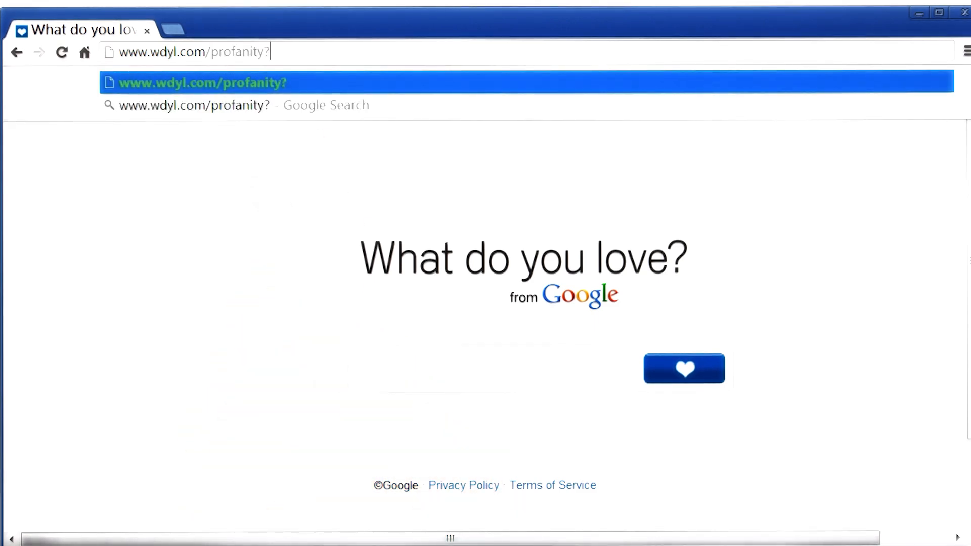
{"action": "type", "text": "q"}
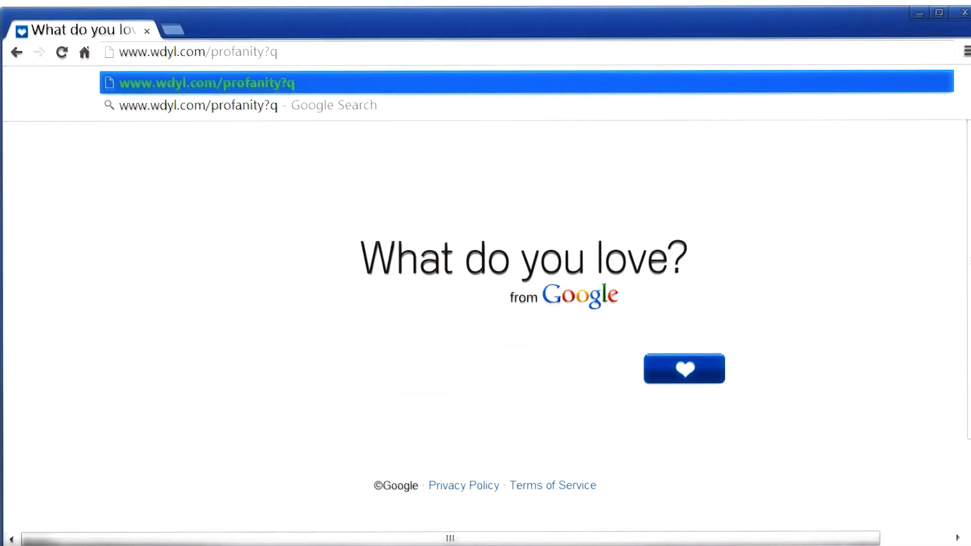
{"action": "type", "text": "="}
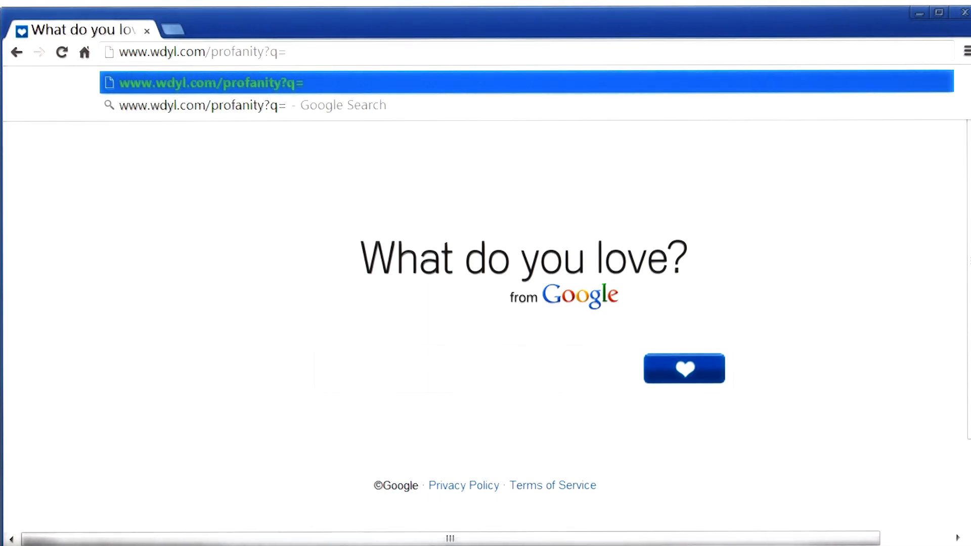
{"action": "type", "text": "shot"}
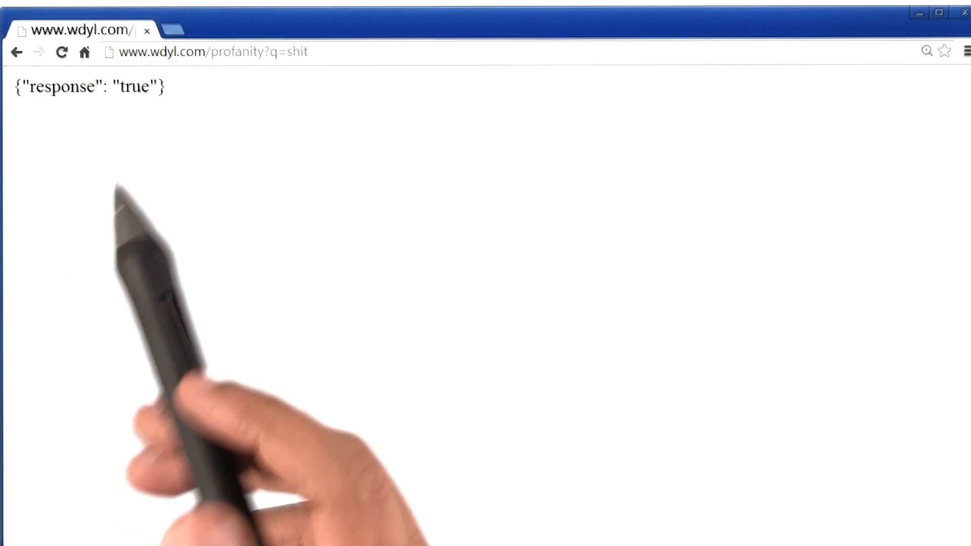
{"action": "type", "text": "shot"}
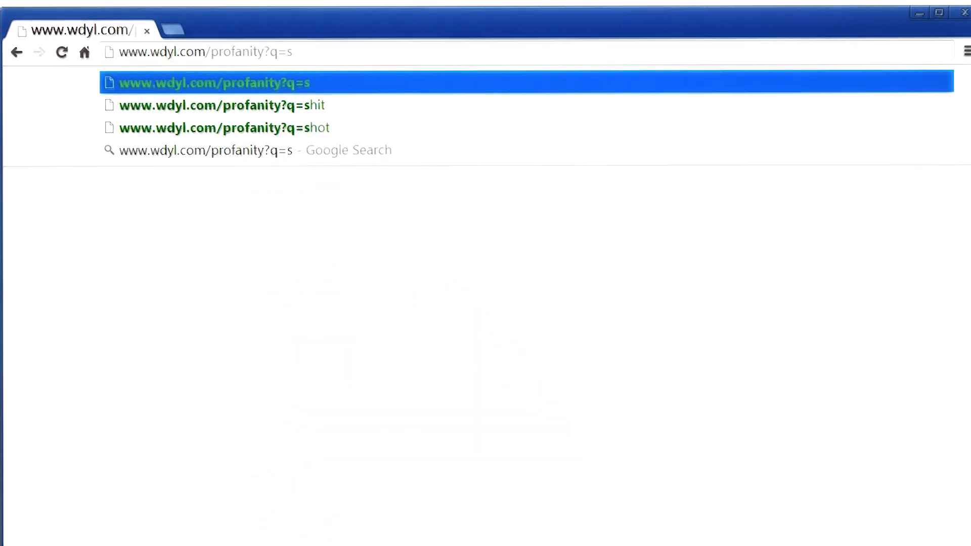
{"action": "type", "text": "i can"}
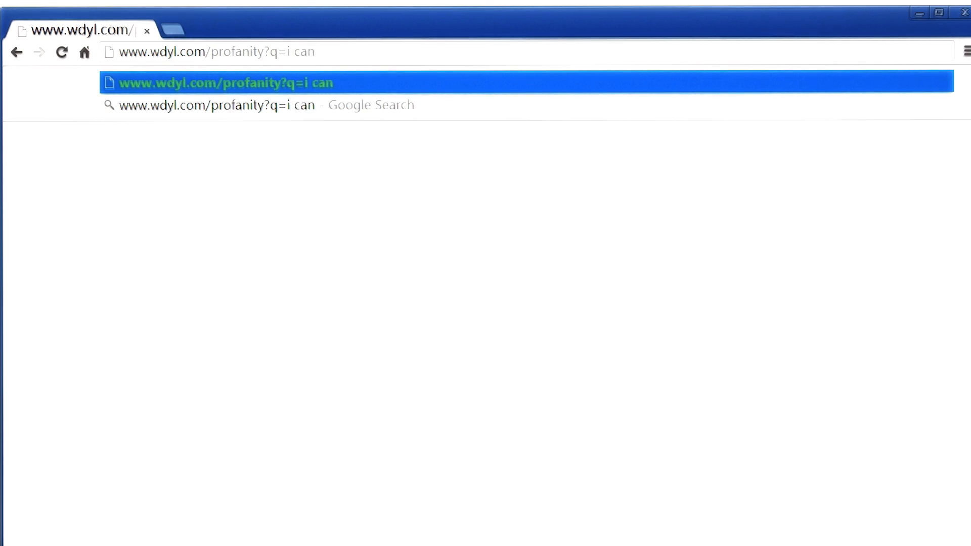
{"action": "type", "text": "take a shot"}
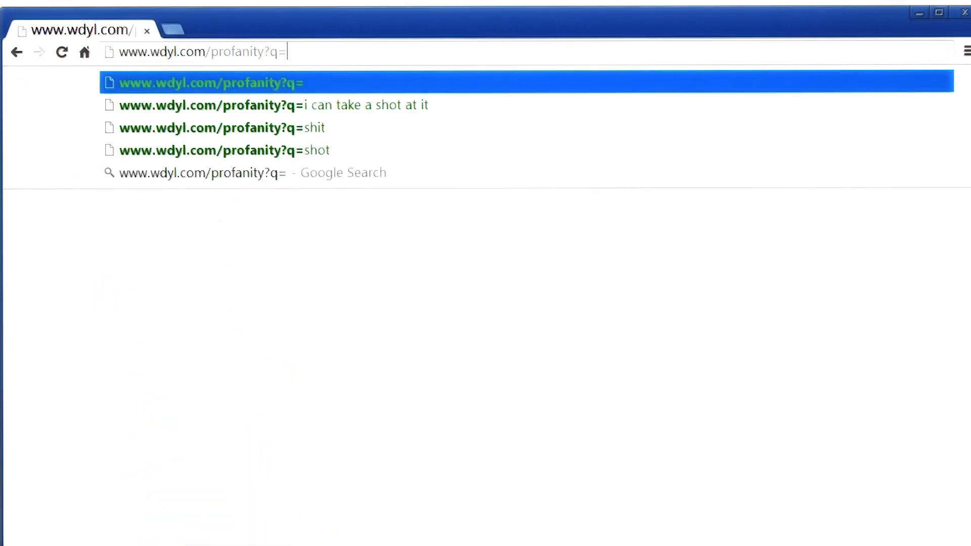
{"action": "type", "text": "I"}
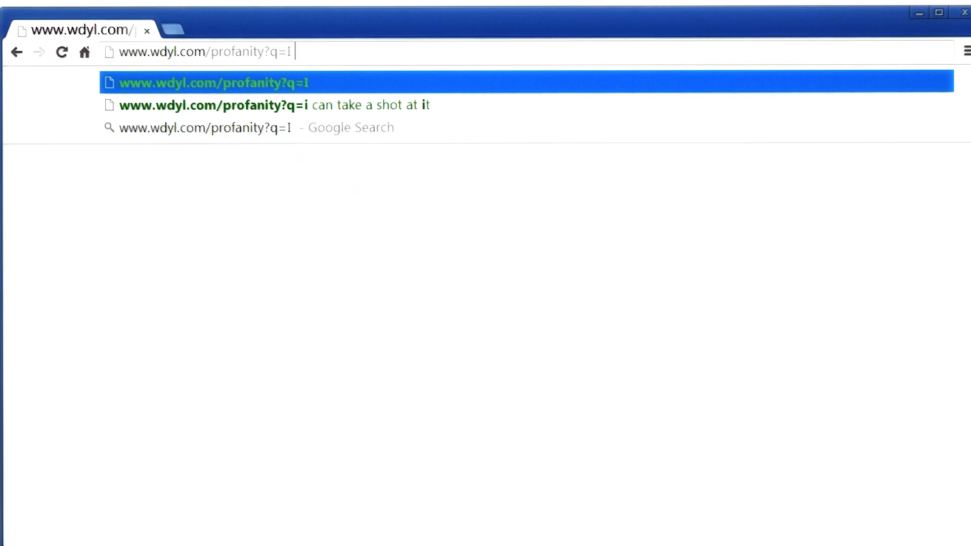
{"action": "type", "text": "can take"}
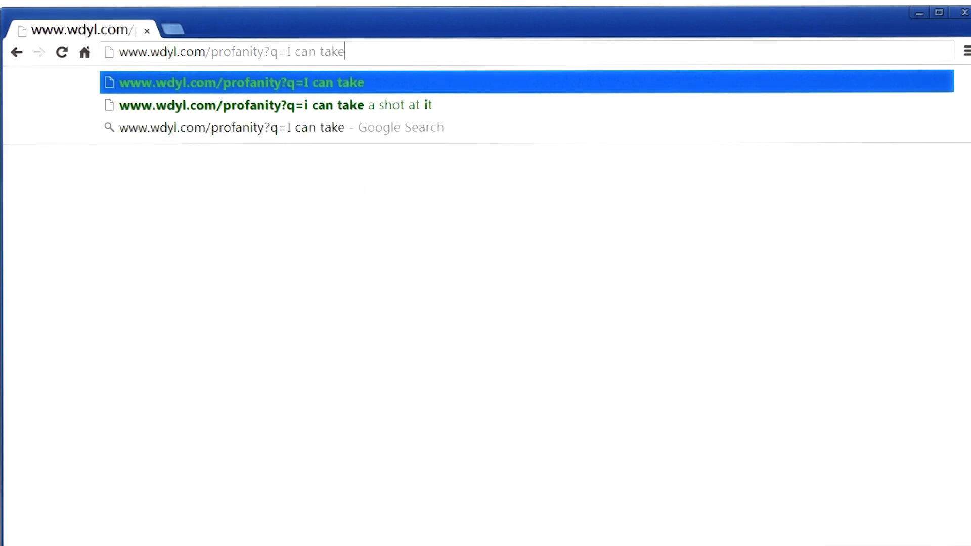
{"action": "type", "text": "shit at"}
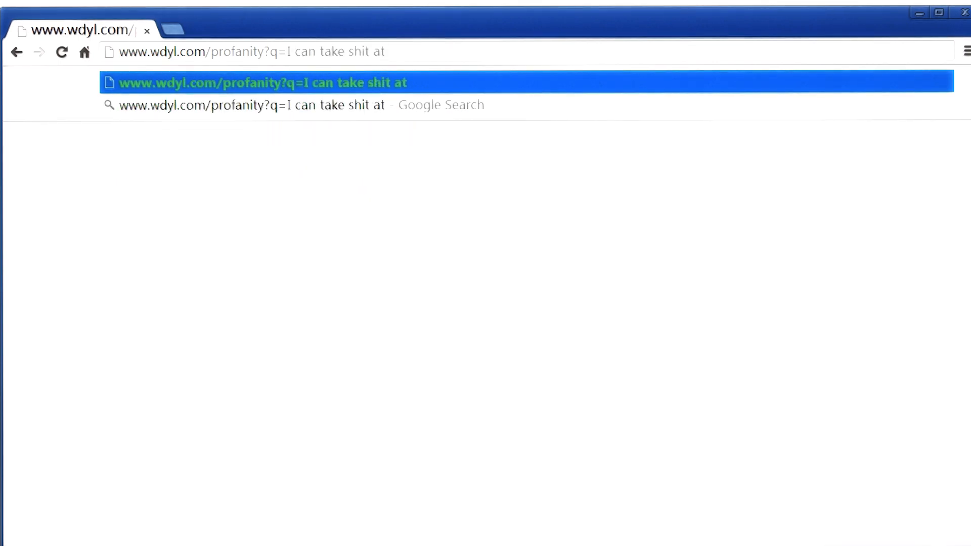